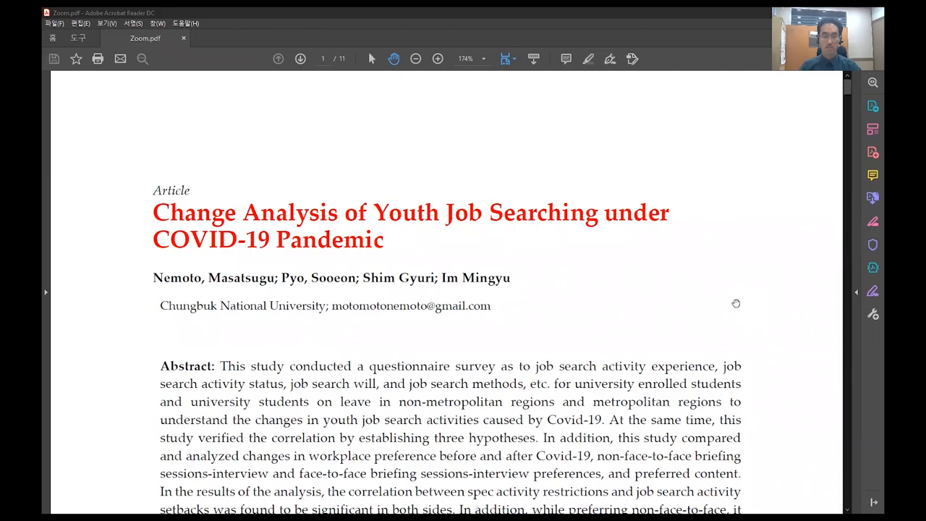
pyautogui.moveTo(715, 298)
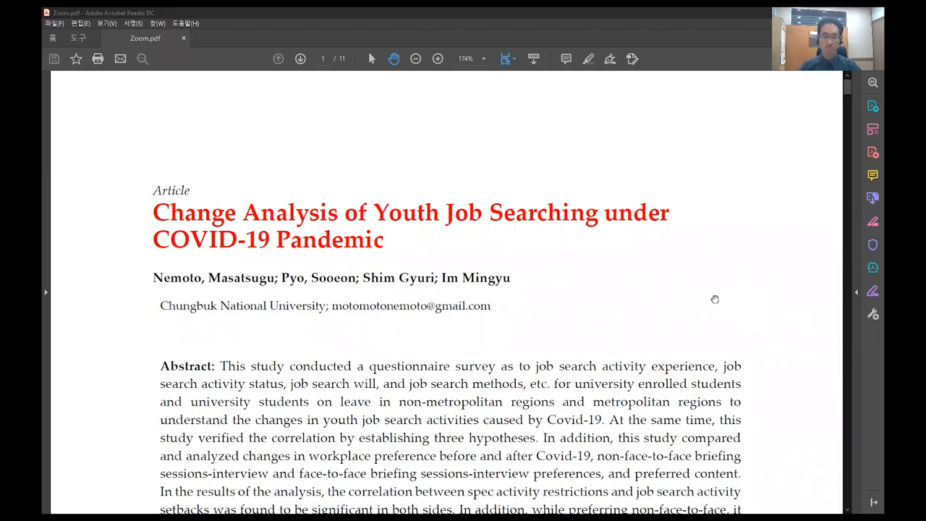
pyautogui.moveTo(691, 327)
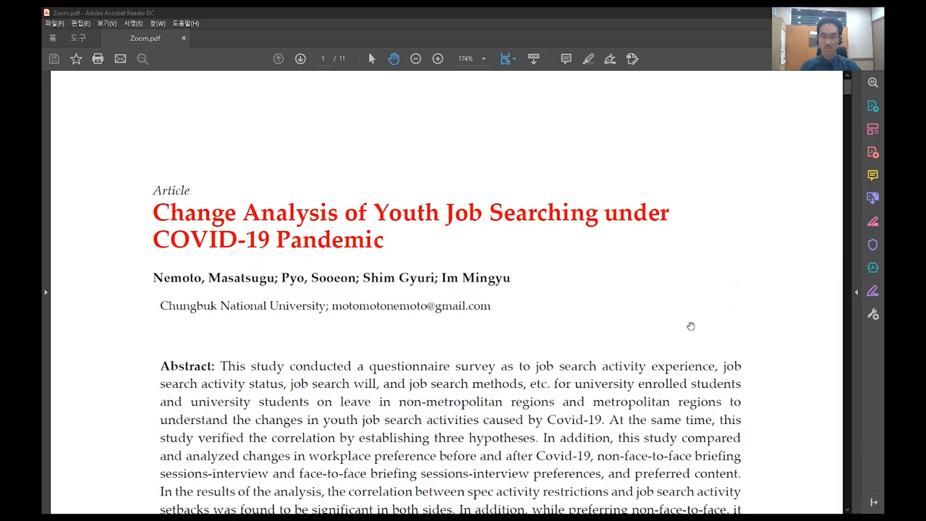
pyautogui.moveTo(694, 327)
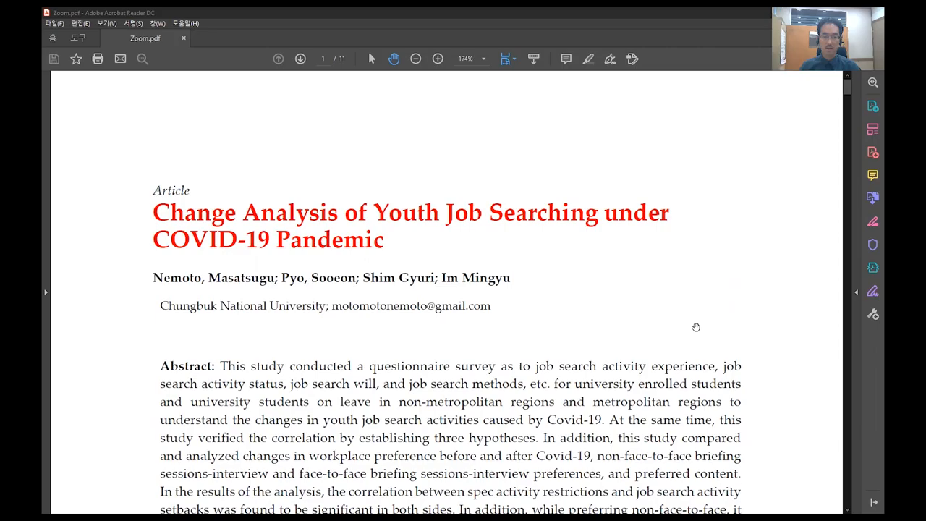
pyautogui.moveTo(682, 327)
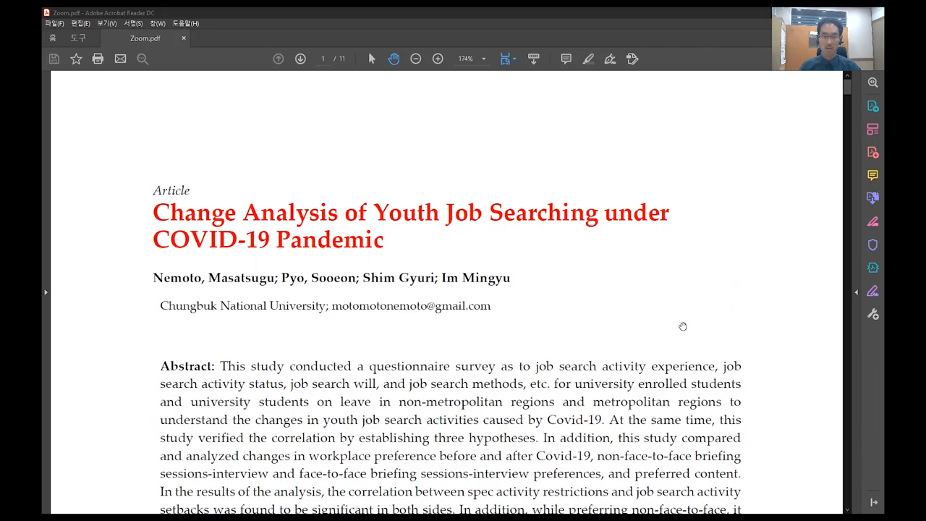
pyautogui.scroll(-3)
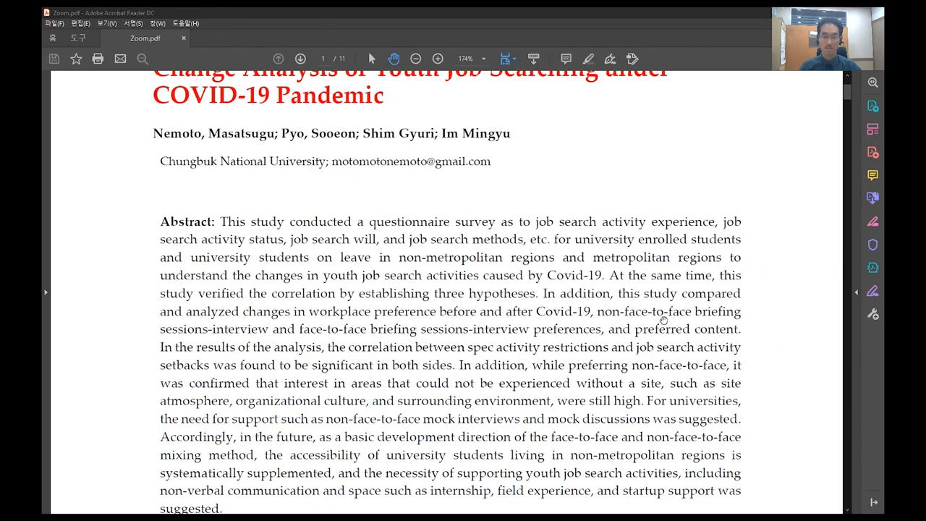
pyautogui.scroll(-3)
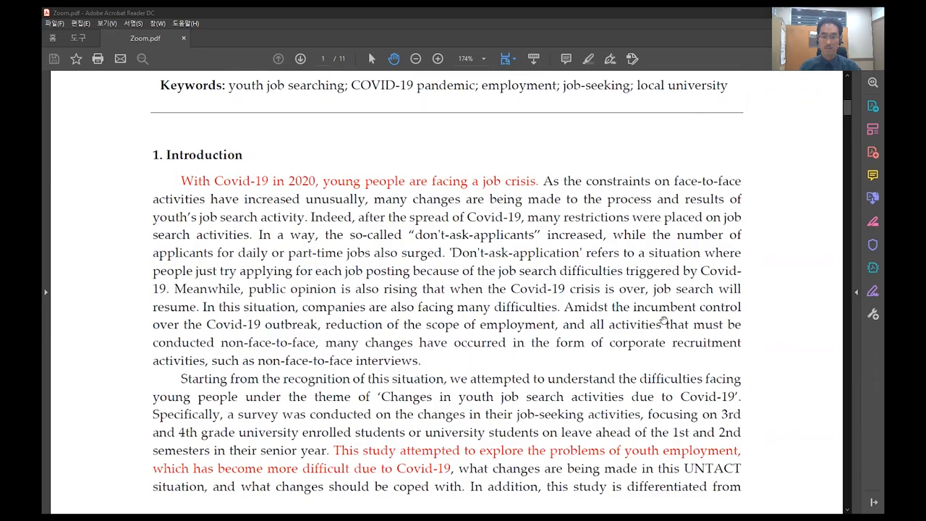
pyautogui.scroll(-3)
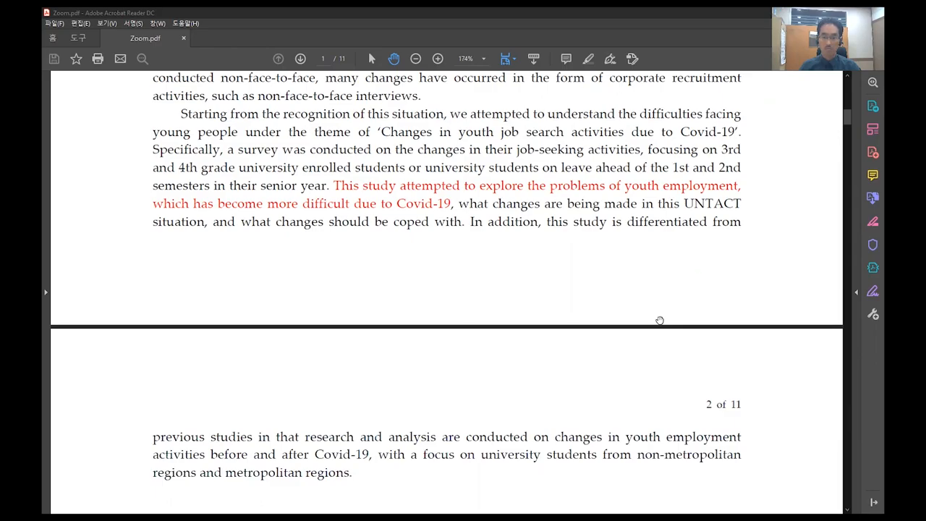
pyautogui.scroll(-3)
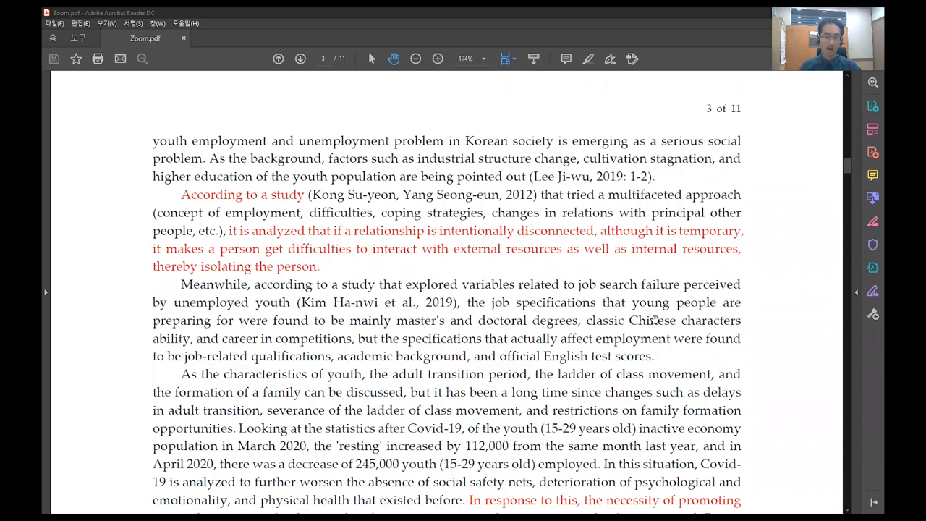
pyautogui.scroll(-3)
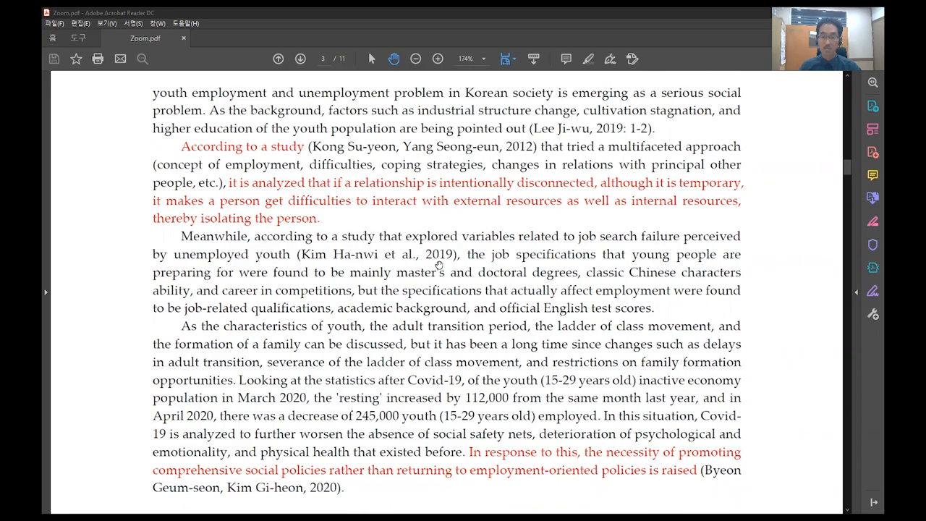
pyautogui.moveTo(614, 263)
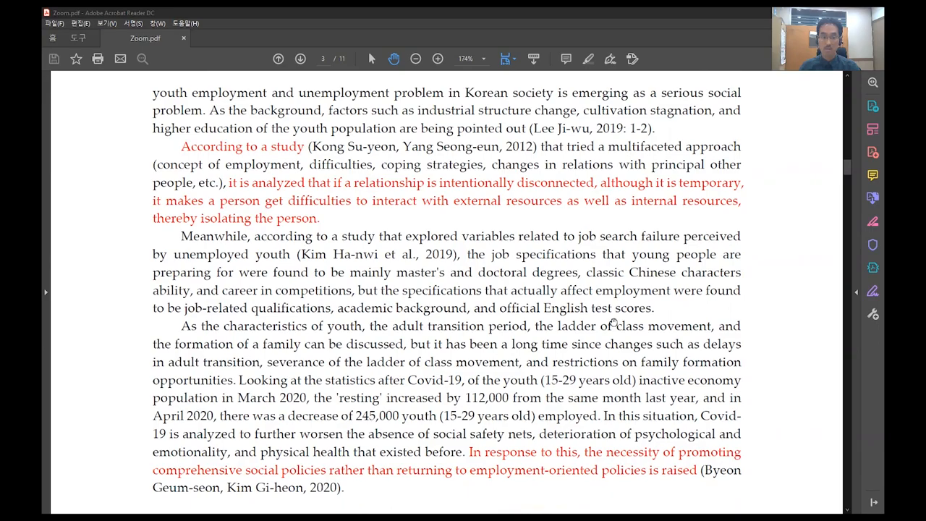
pyautogui.moveTo(614, 311)
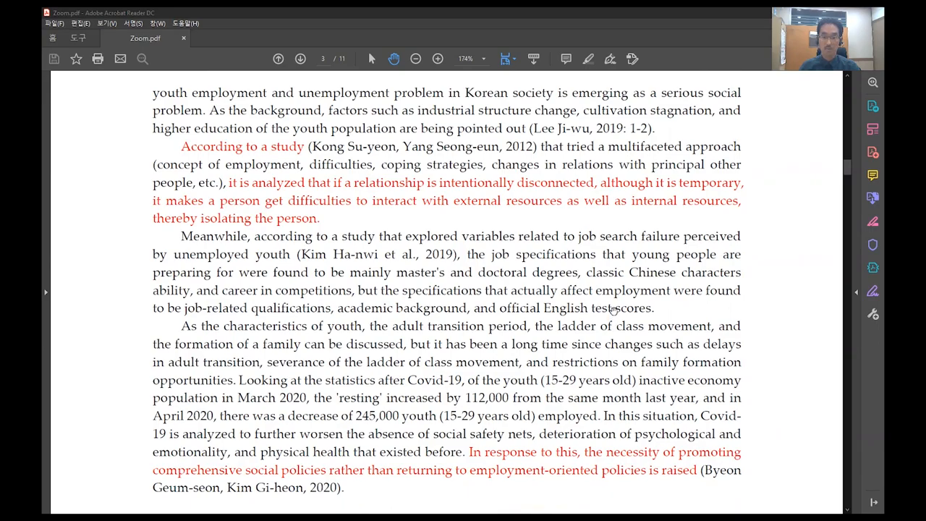
pyautogui.scroll(-3)
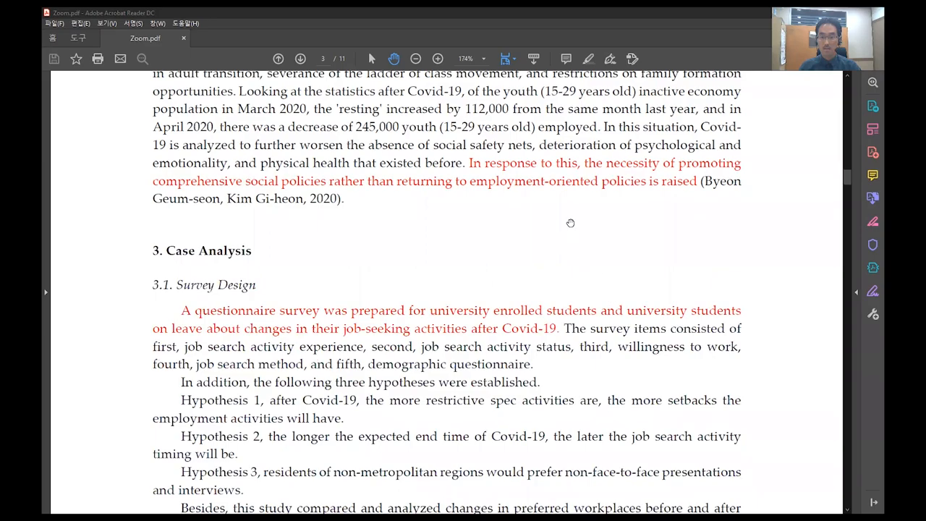
pyautogui.moveTo(573, 225)
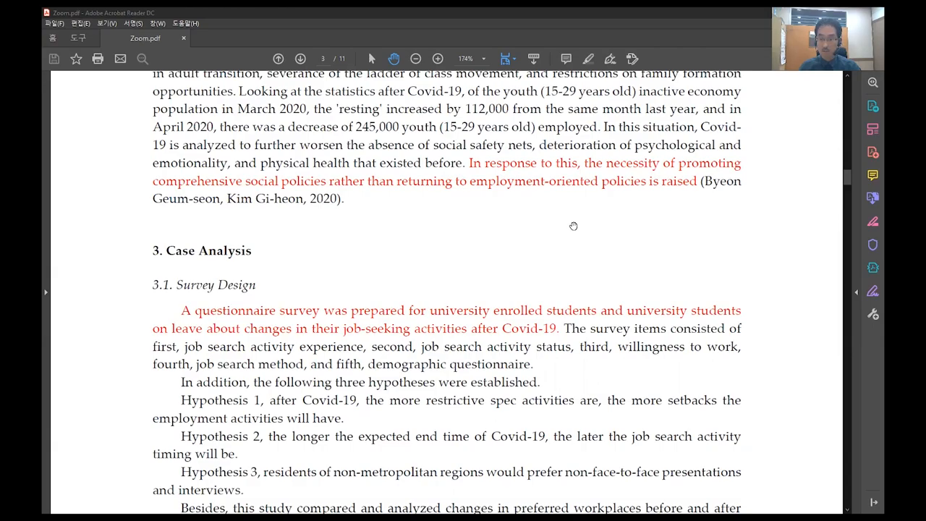
pyautogui.scroll(-3)
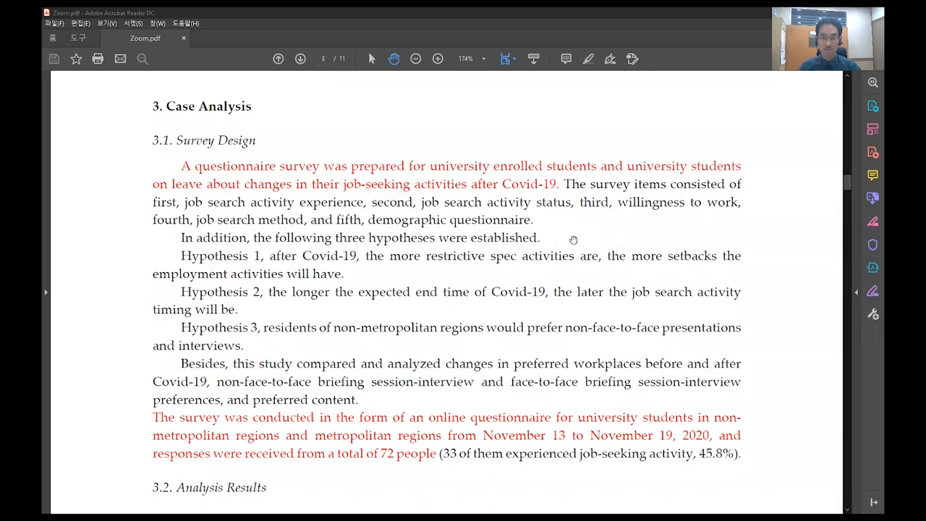
pyautogui.moveTo(550, 249)
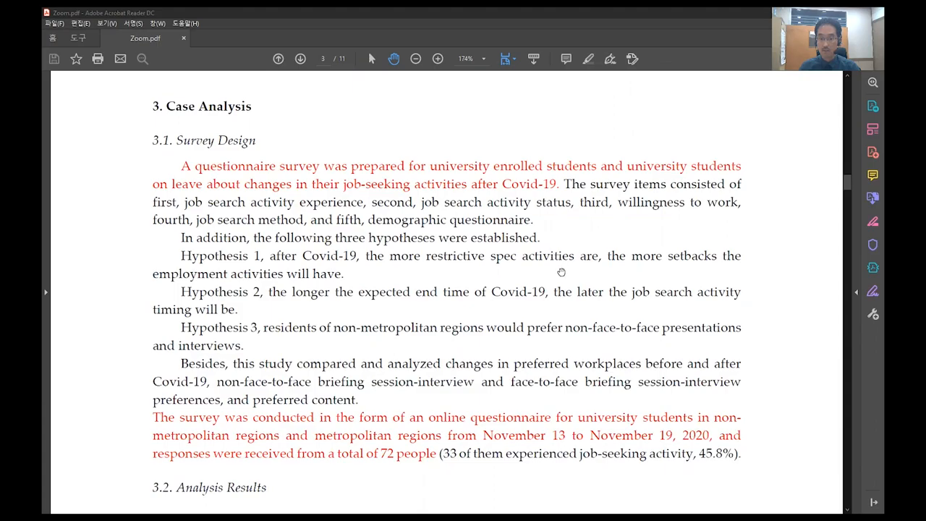
pyautogui.scroll(-3)
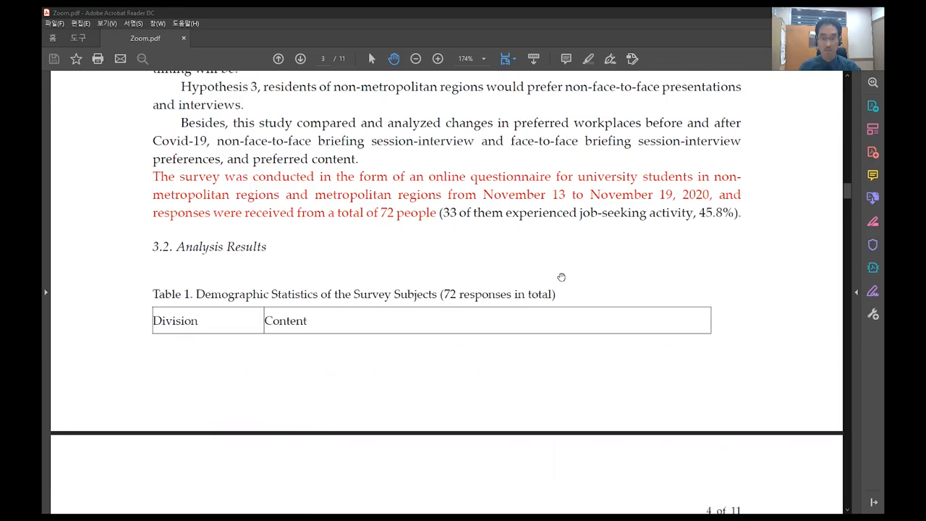
pyautogui.scroll(-3)
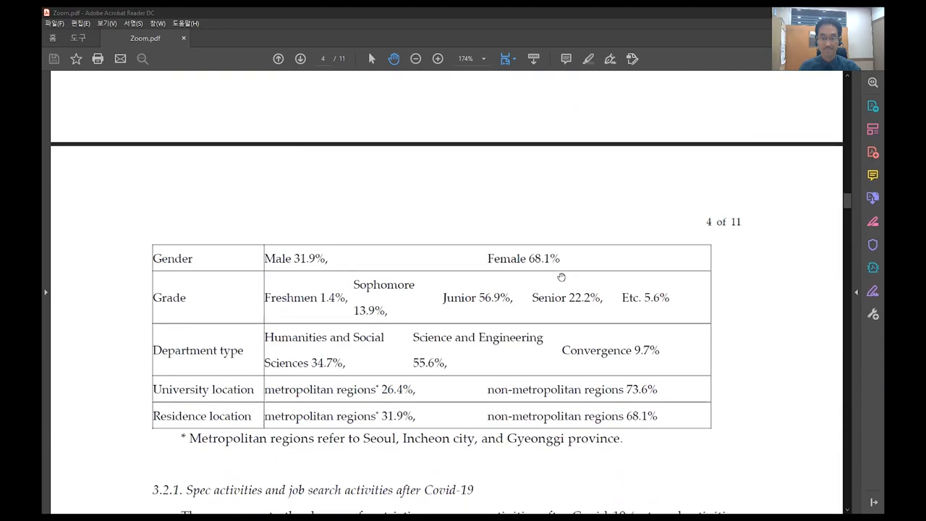
pyautogui.scroll(-3)
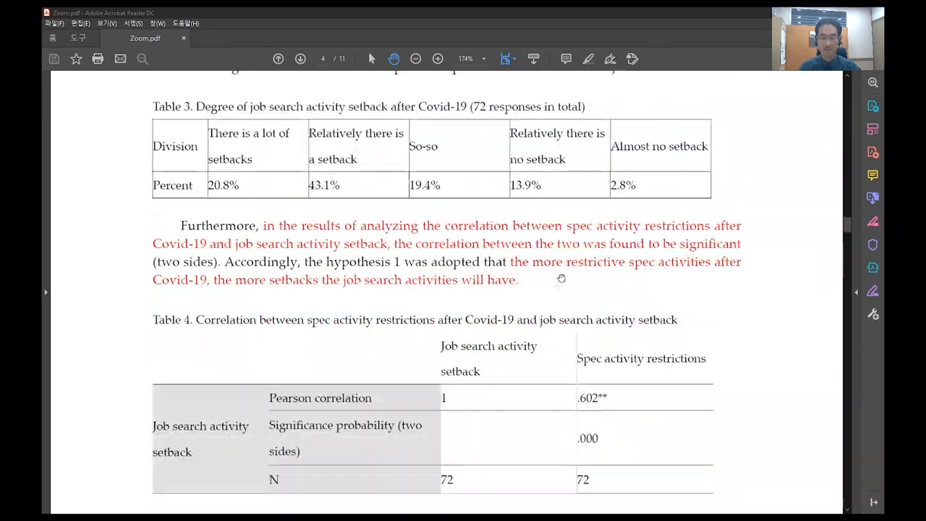
pyautogui.scroll(-3)
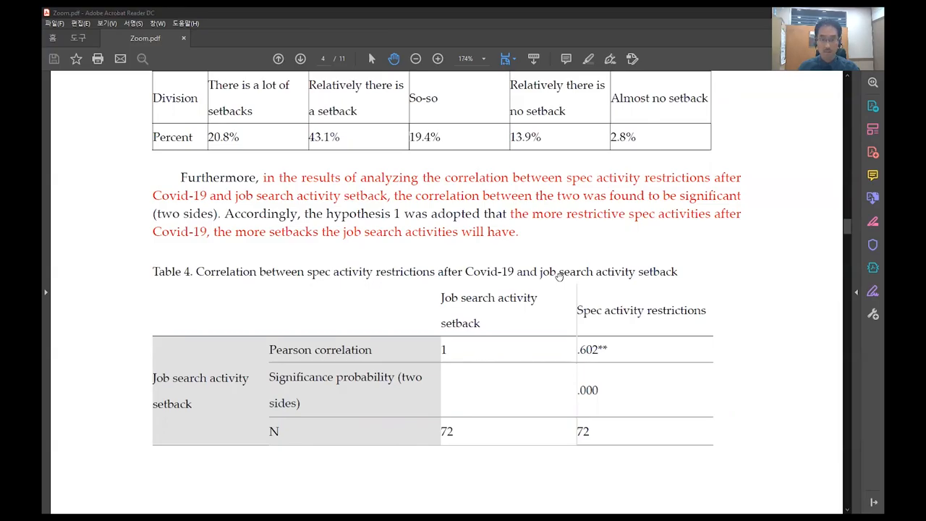
pyautogui.scroll(-3)
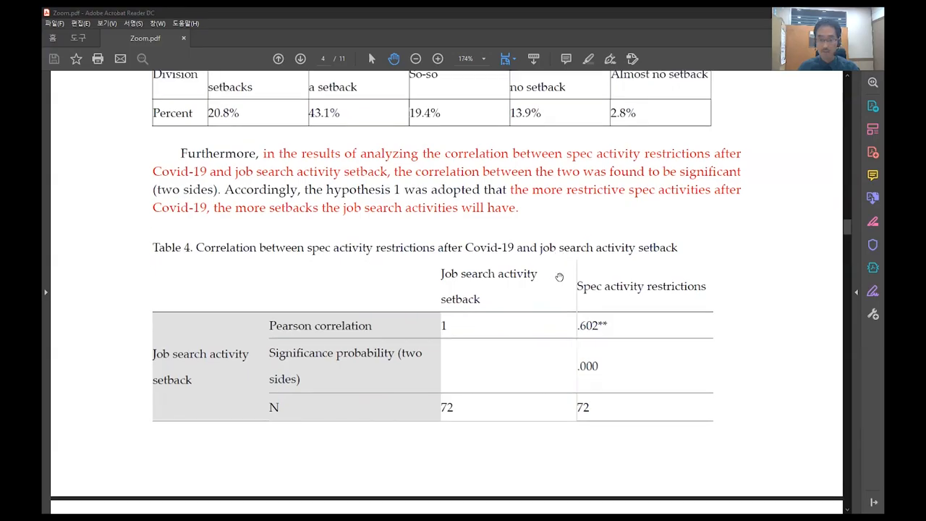
pyautogui.scroll(-3)
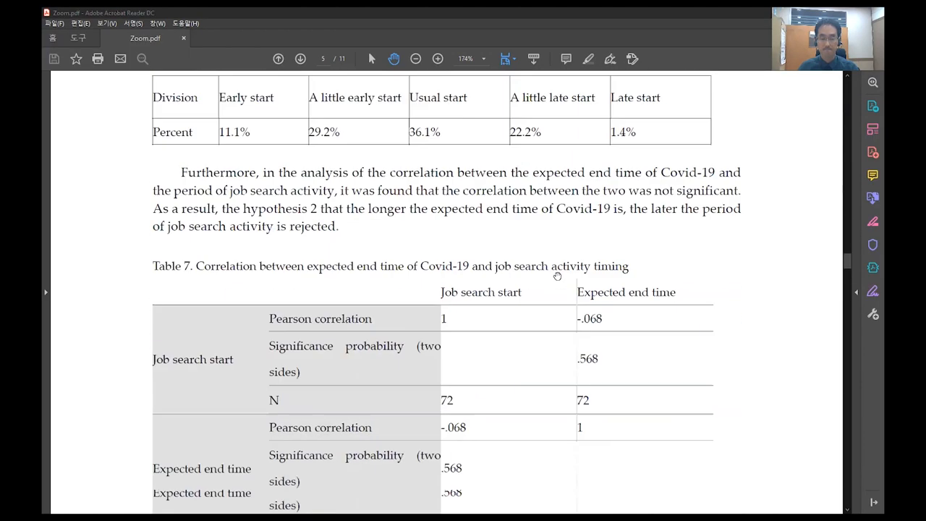
pyautogui.scroll(-3)
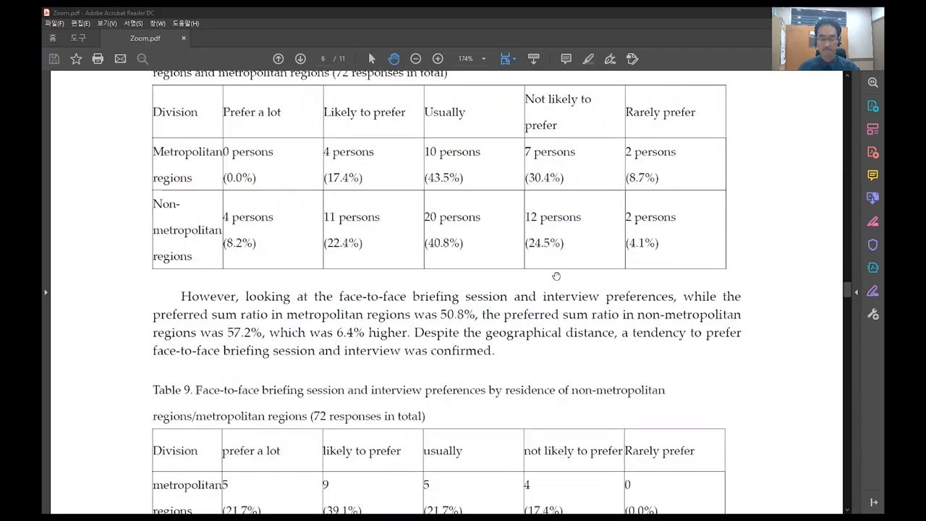
pyautogui.scroll(-3)
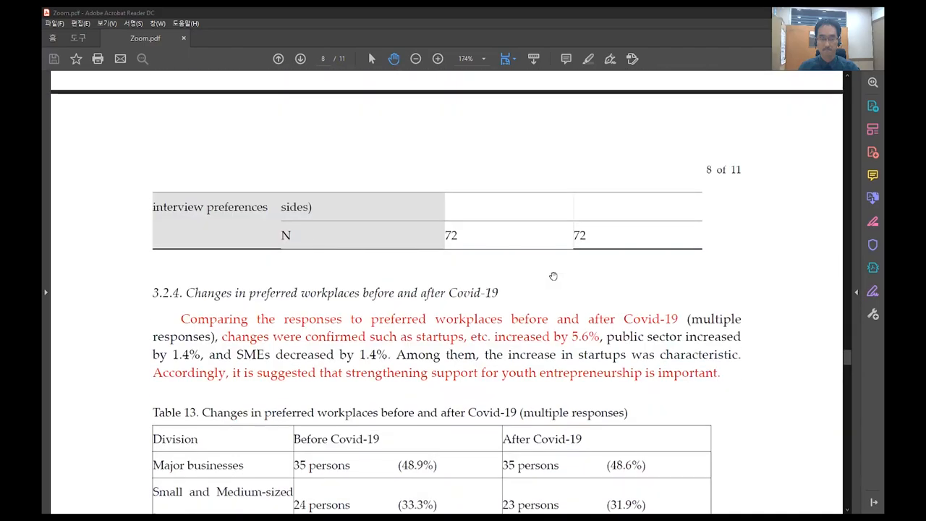
pyautogui.scroll(-3)
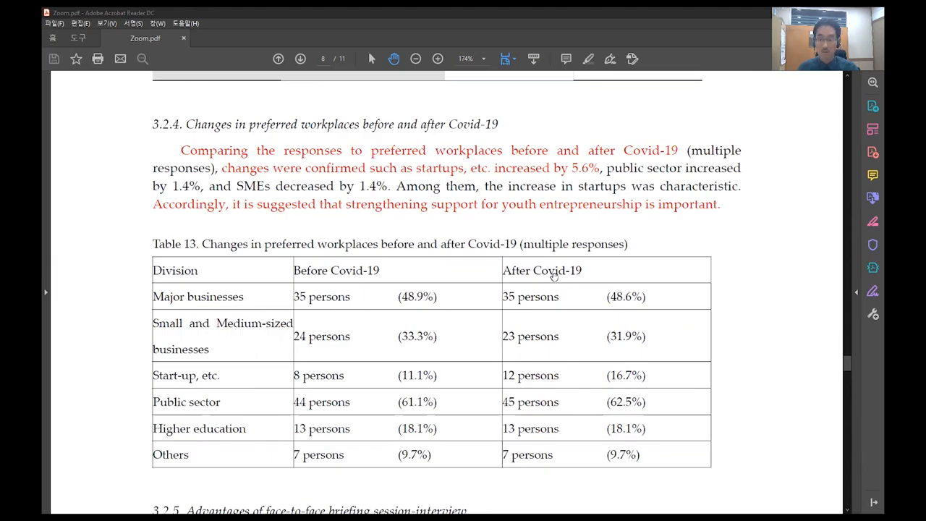
pyautogui.scroll(-3)
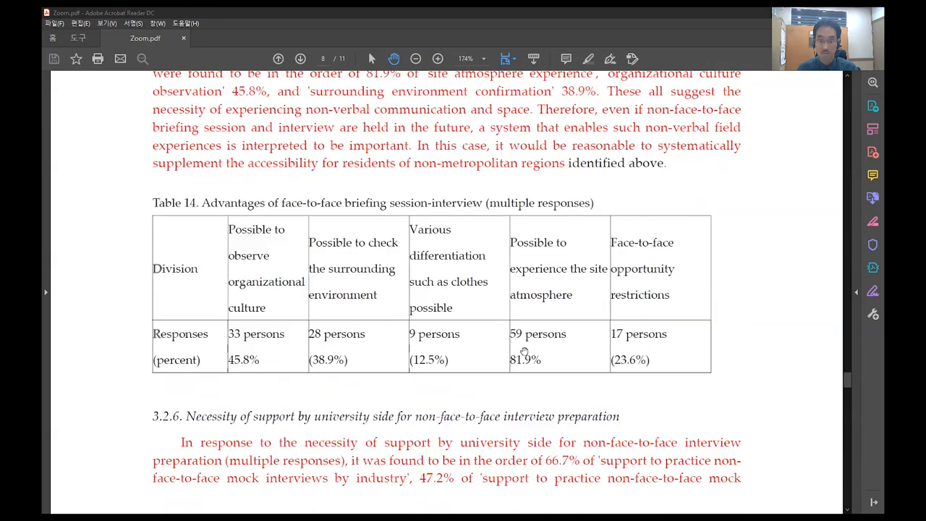
pyautogui.scroll(-3)
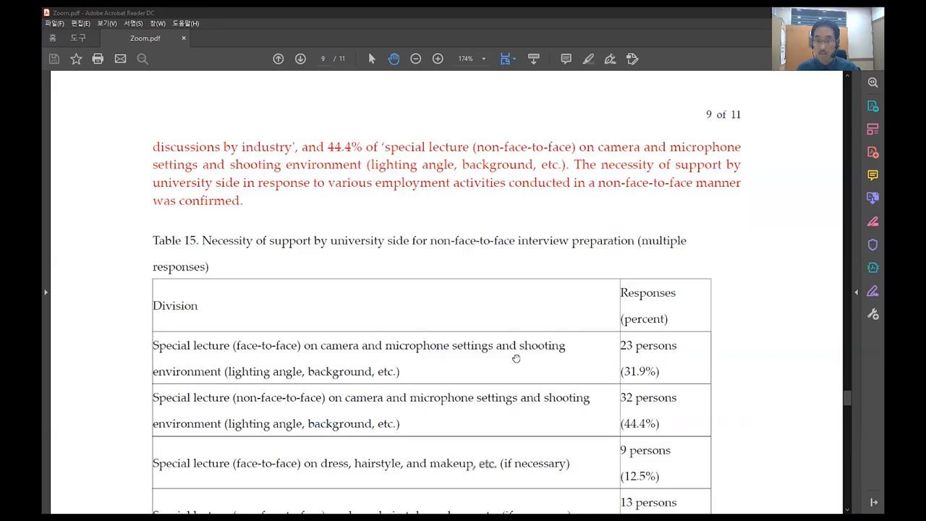
pyautogui.scroll(-3)
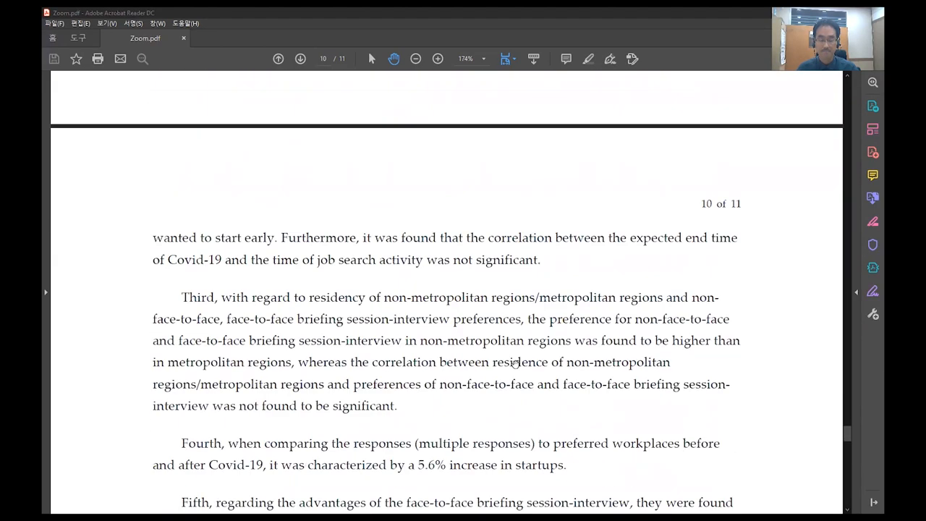
pyautogui.scroll(-3)
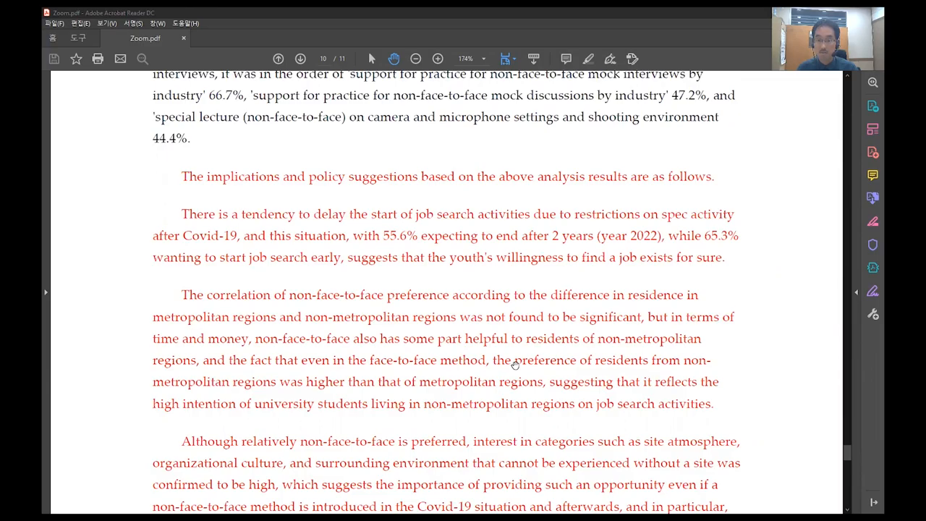
pyautogui.scroll(-3)
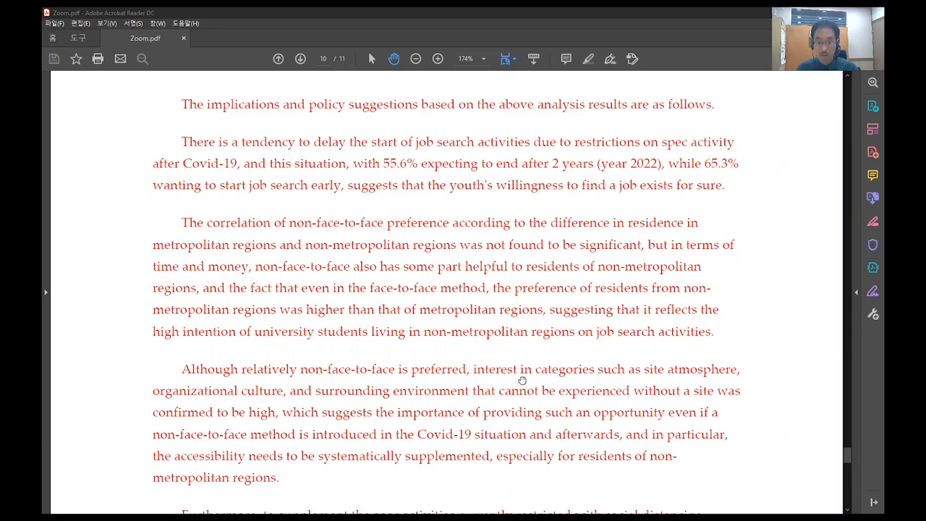
pyautogui.moveTo(518, 379)
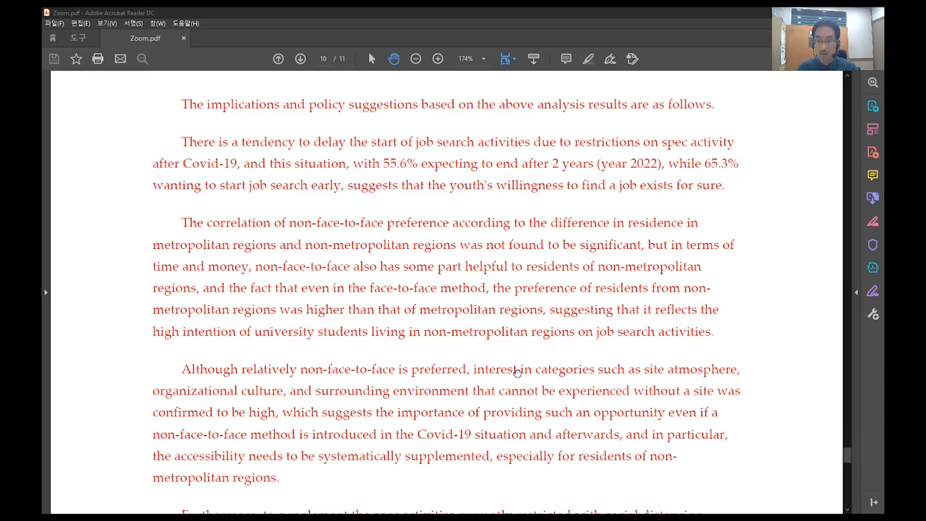
pyautogui.scroll(-3)
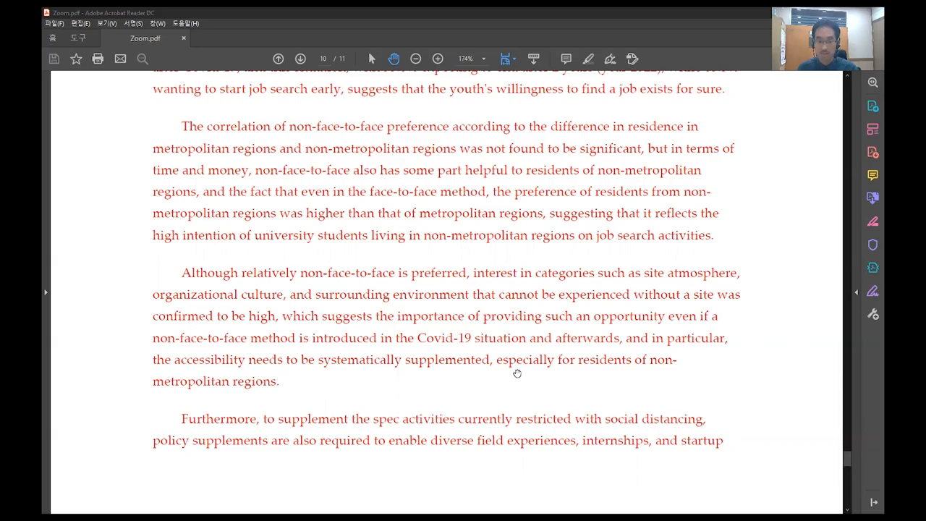
pyautogui.scroll(-3)
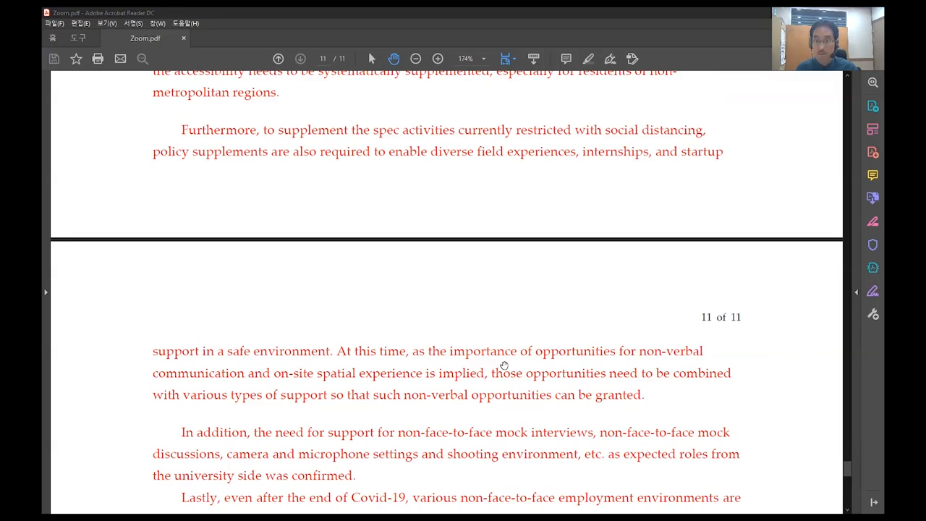
pyautogui.scroll(-3)
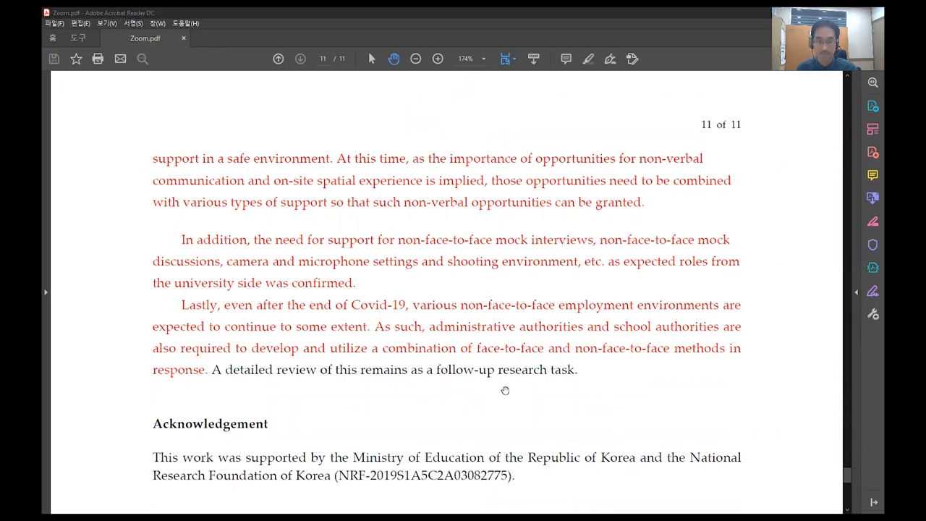
pyautogui.scroll(-3)
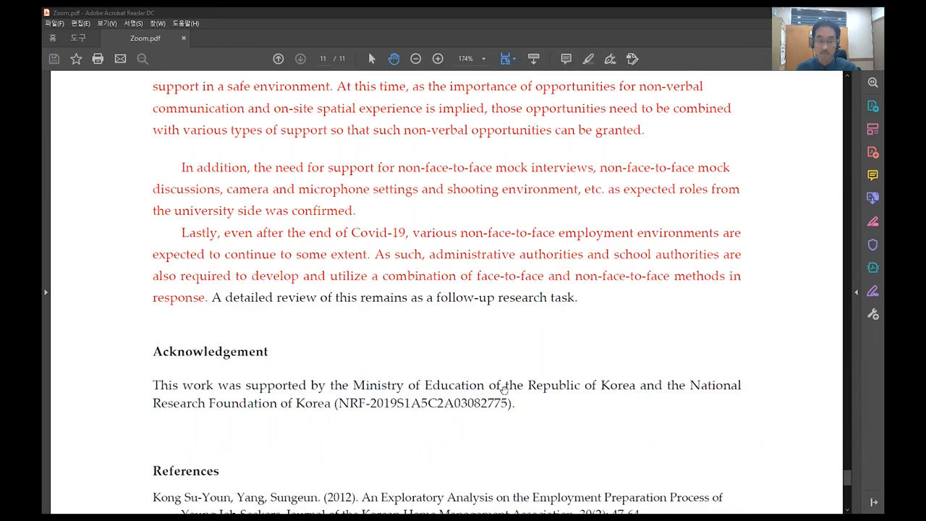
pyautogui.scroll(-3)
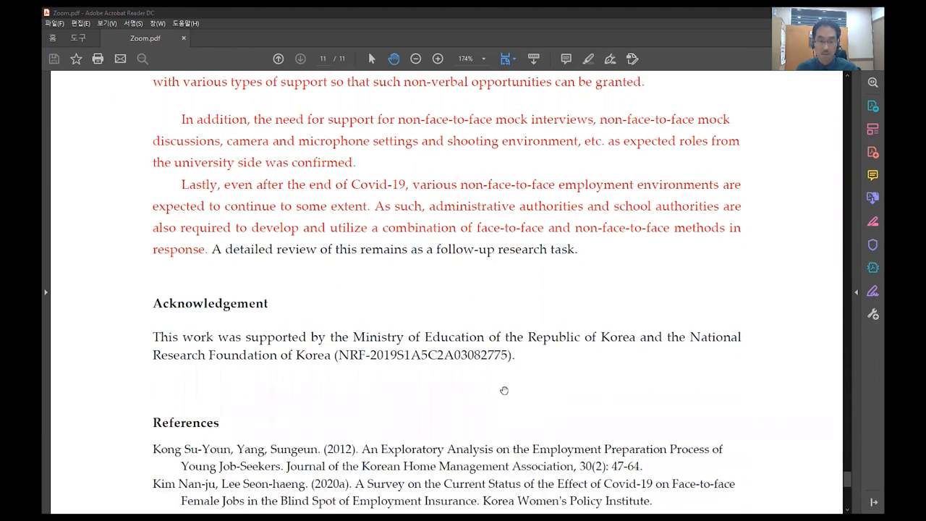